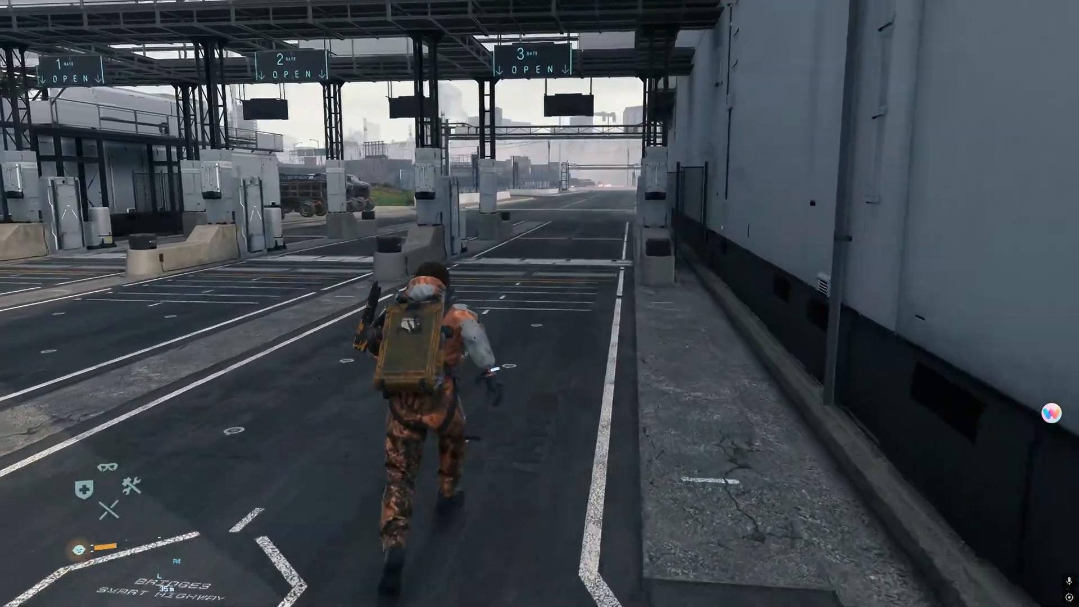
Step: Finish the DX12 crash-fix video and move to Death Stranding Director's Cut in Steam
key(w)
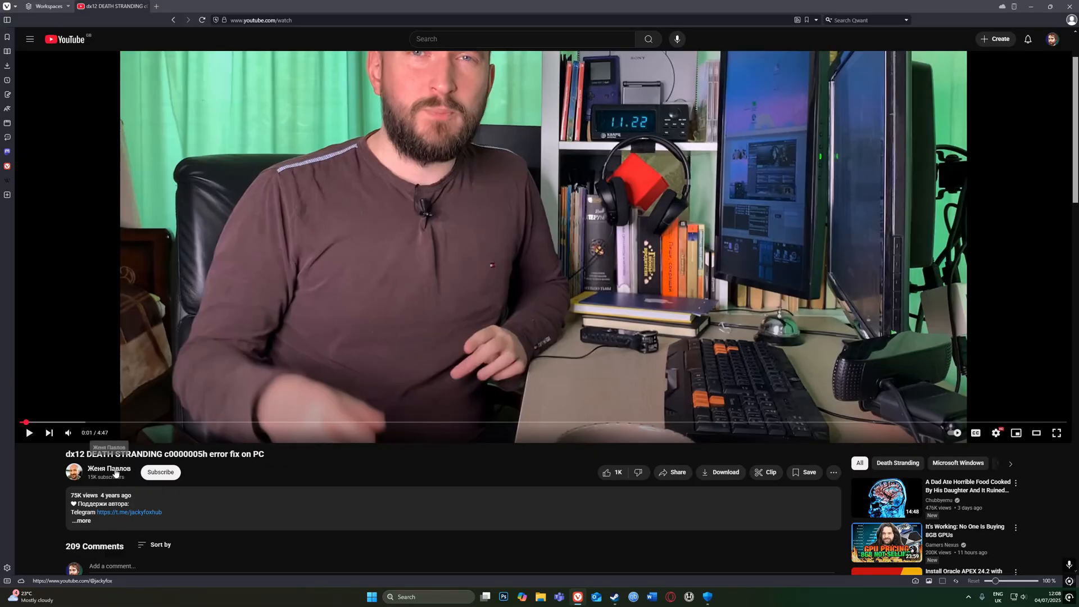
mouse_move(204, 500)
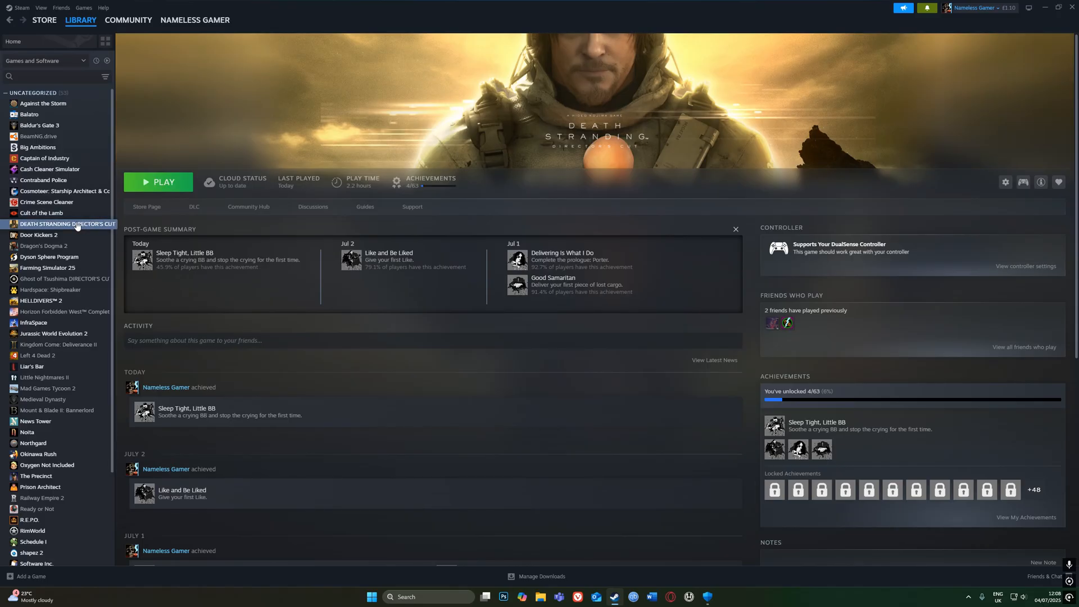
Step: Switch off 'Enable the Steam Overlay while in-game' in Death Stranding Director's Cut properties
right_click(67, 224)
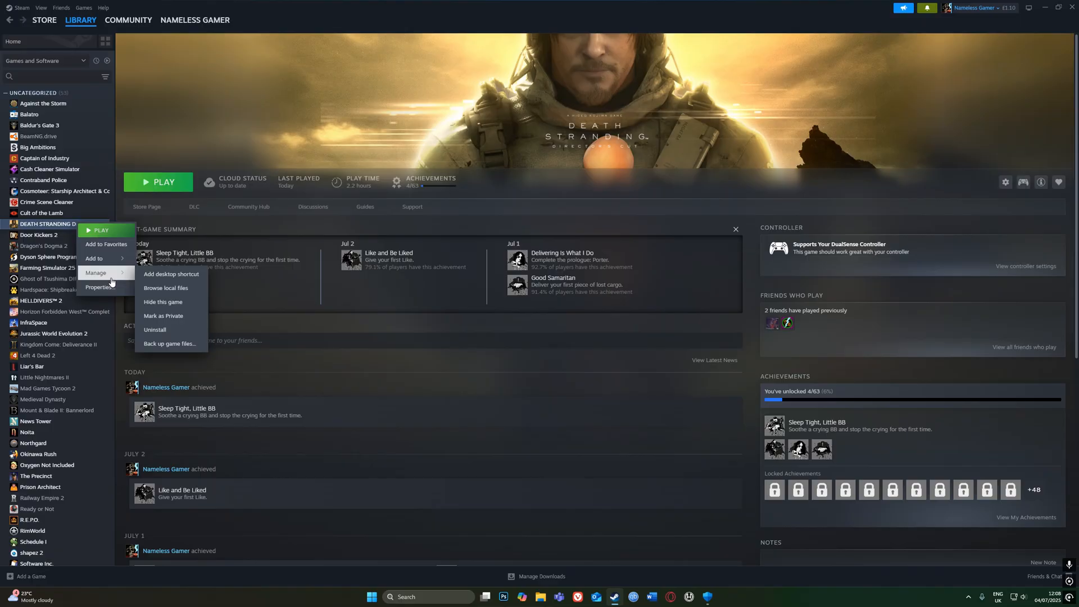
click(99, 287)
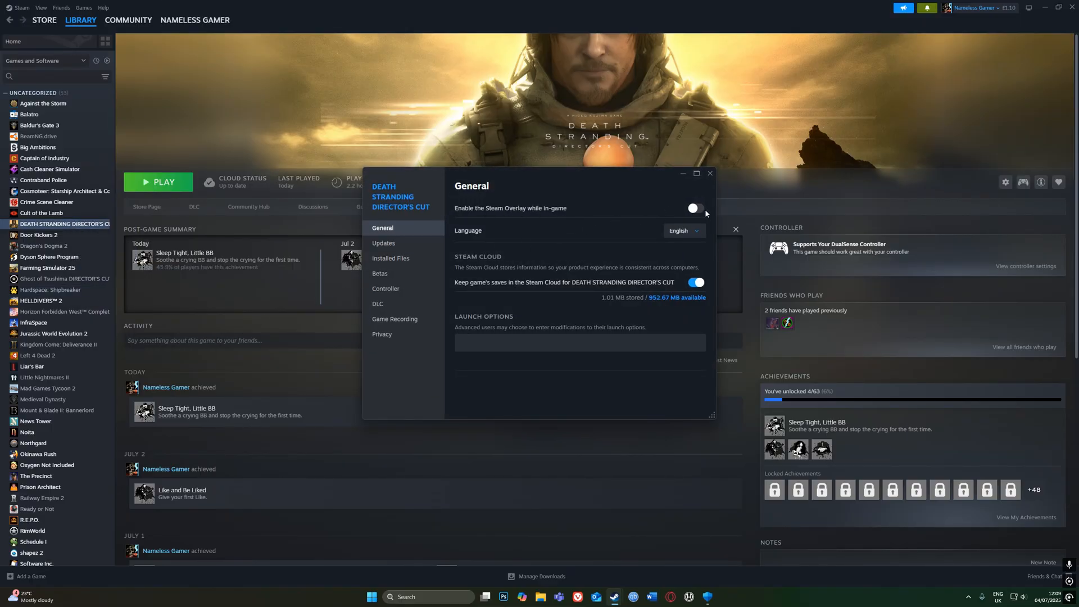
mouse_move(688, 218)
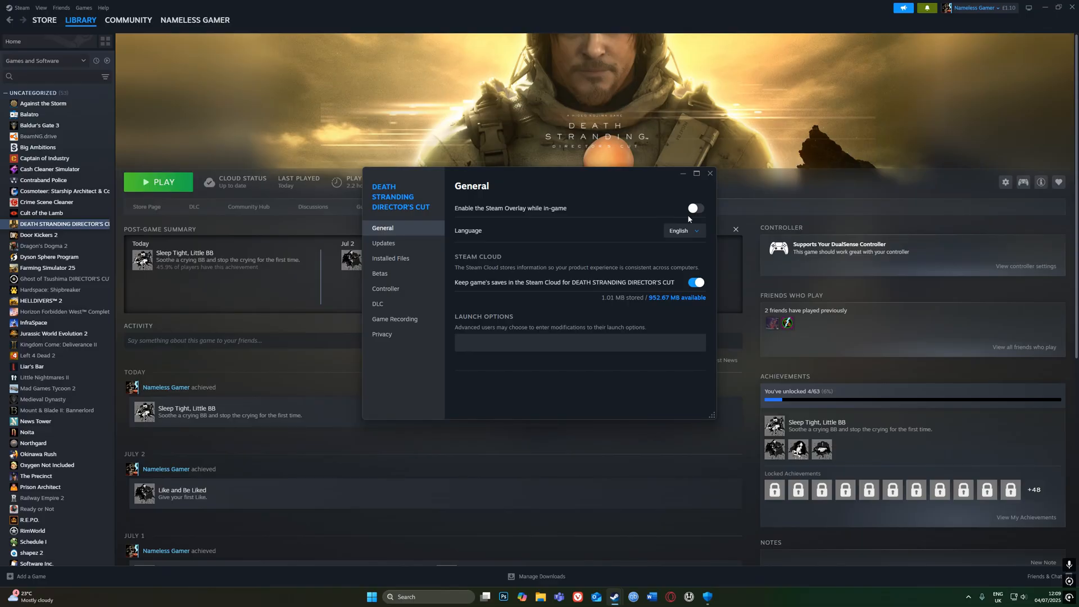
click(709, 173)
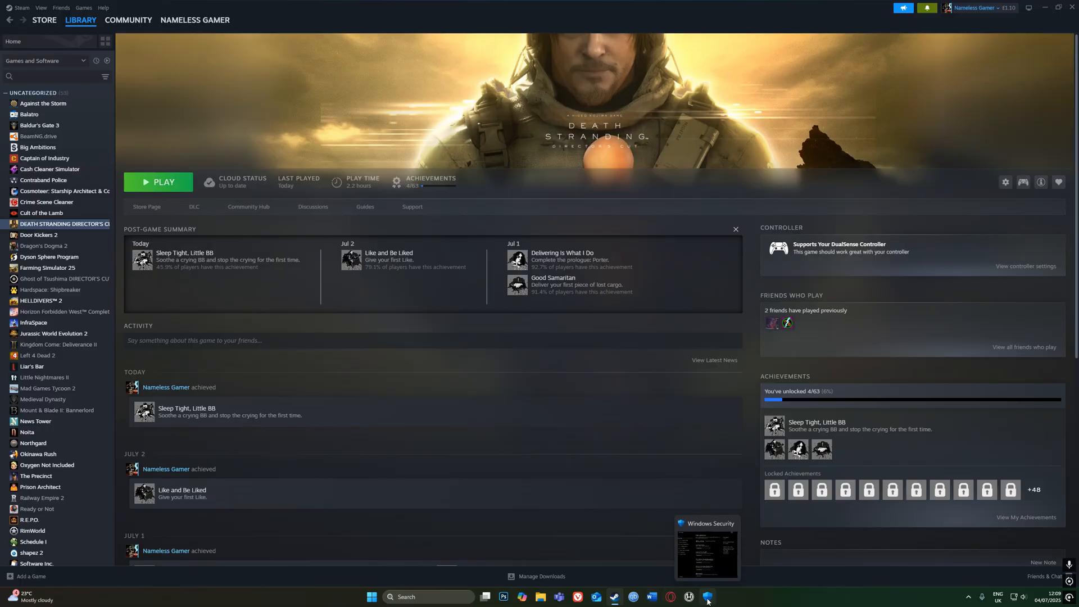
Step: Search 'explo' and add ds.exe under Exploit protection Programme settings to customise
click(371, 597)
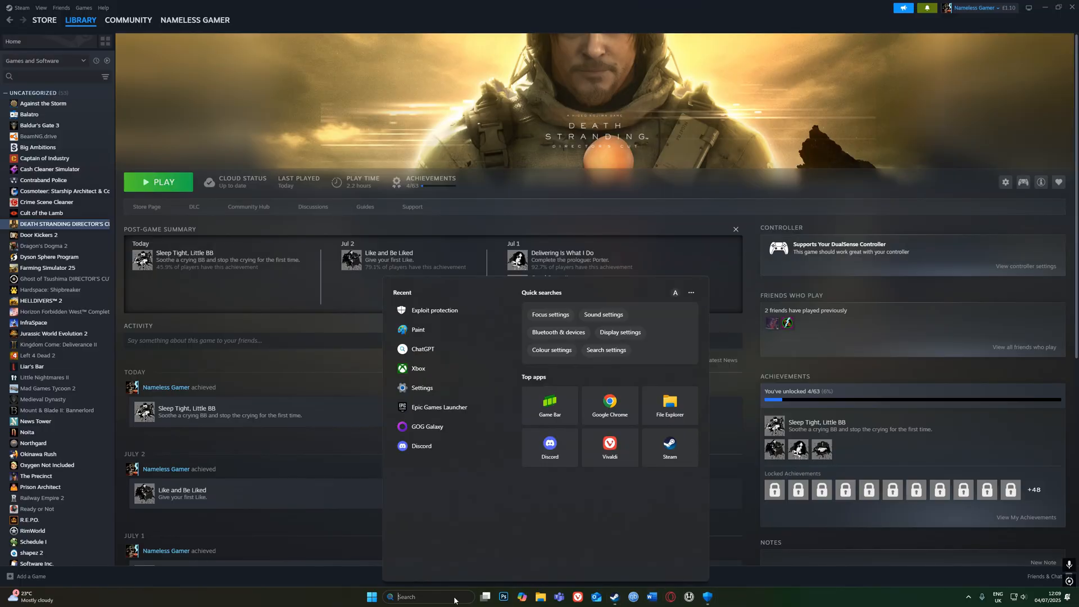
mouse_move(469, 548)
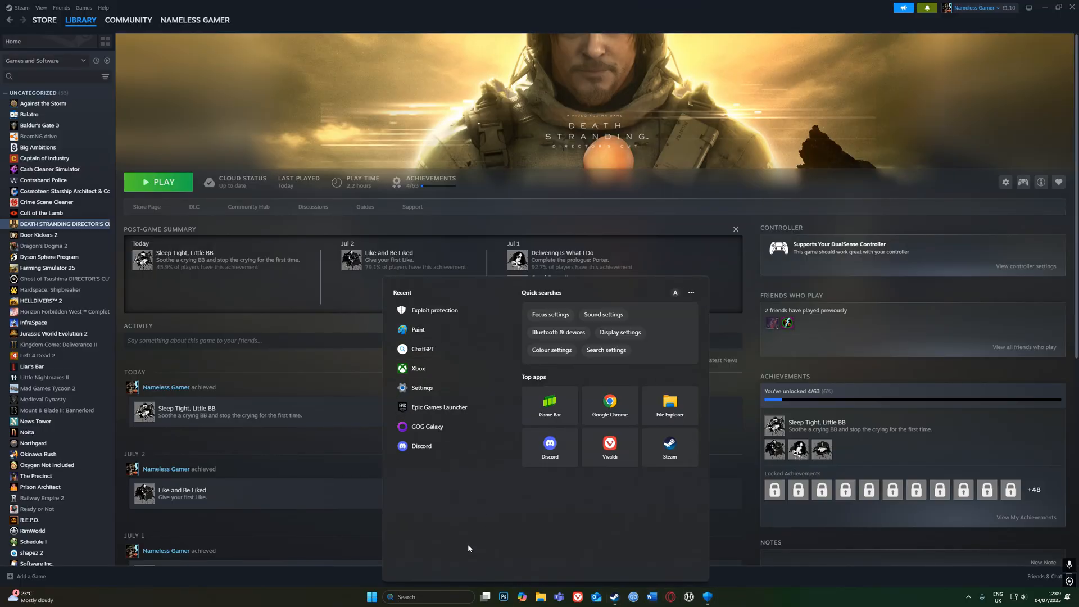
text(explo)
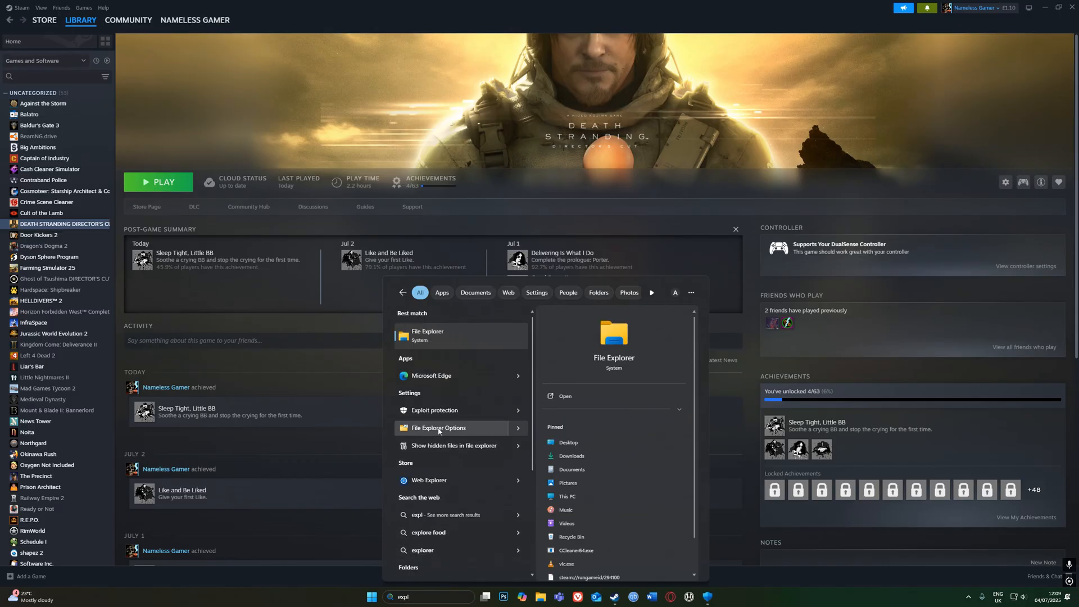
click(435, 410)
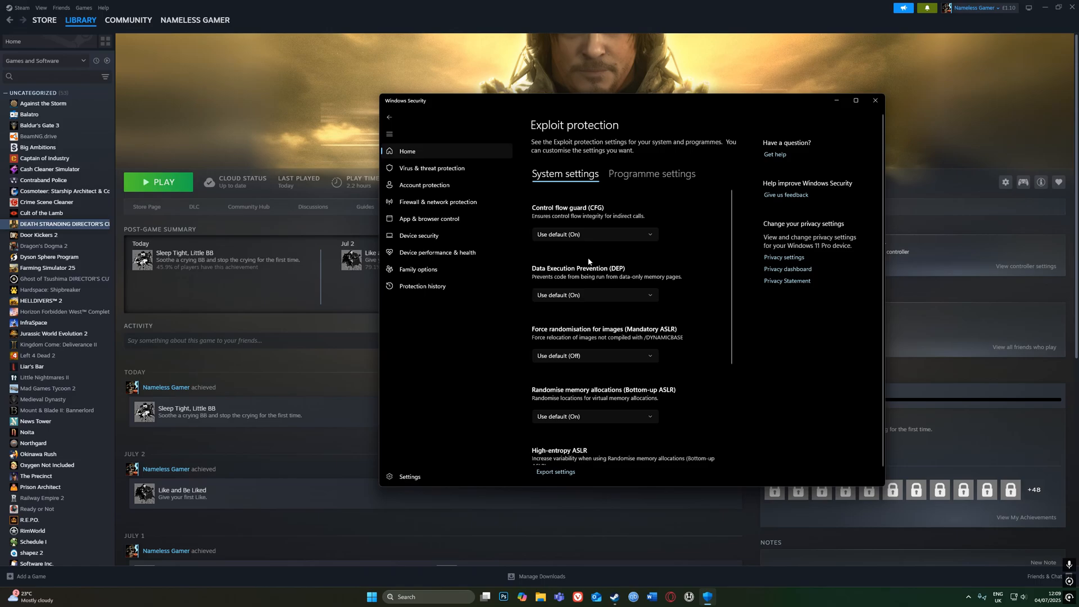
click(651, 174)
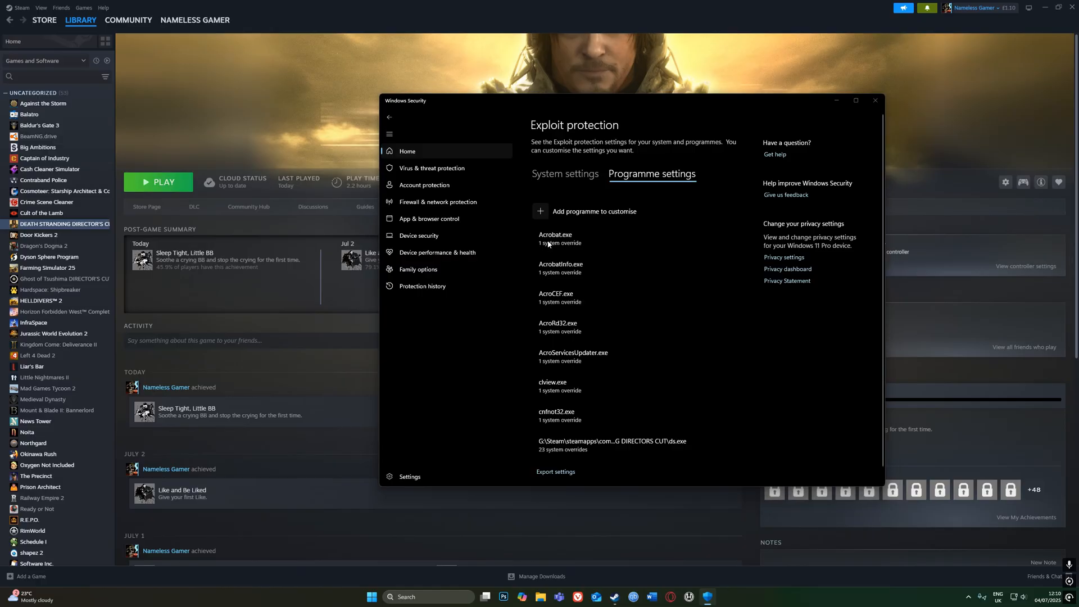
click(594, 211)
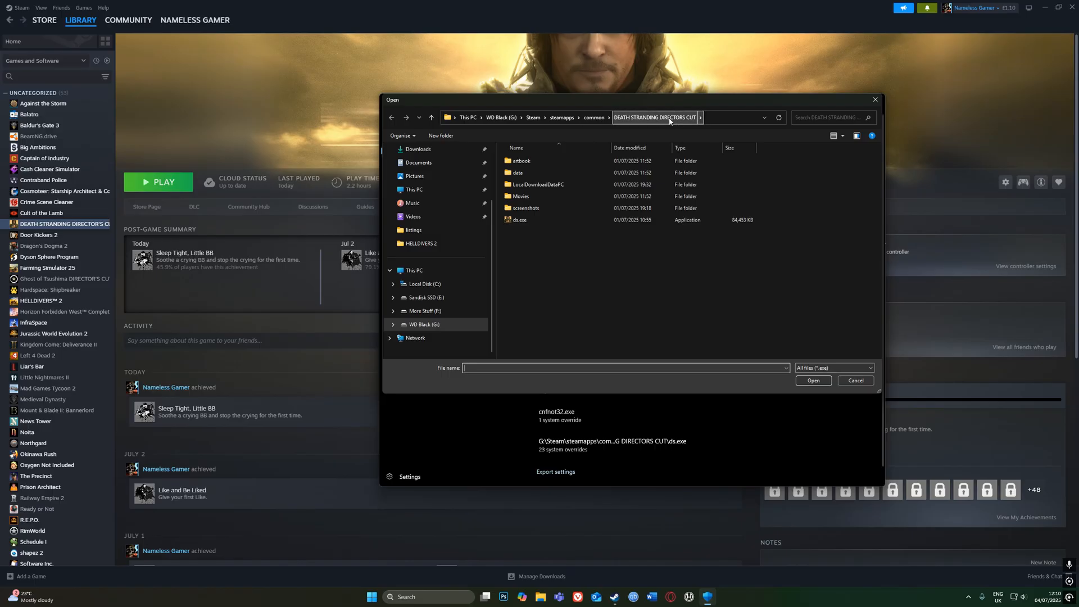
click(519, 219)
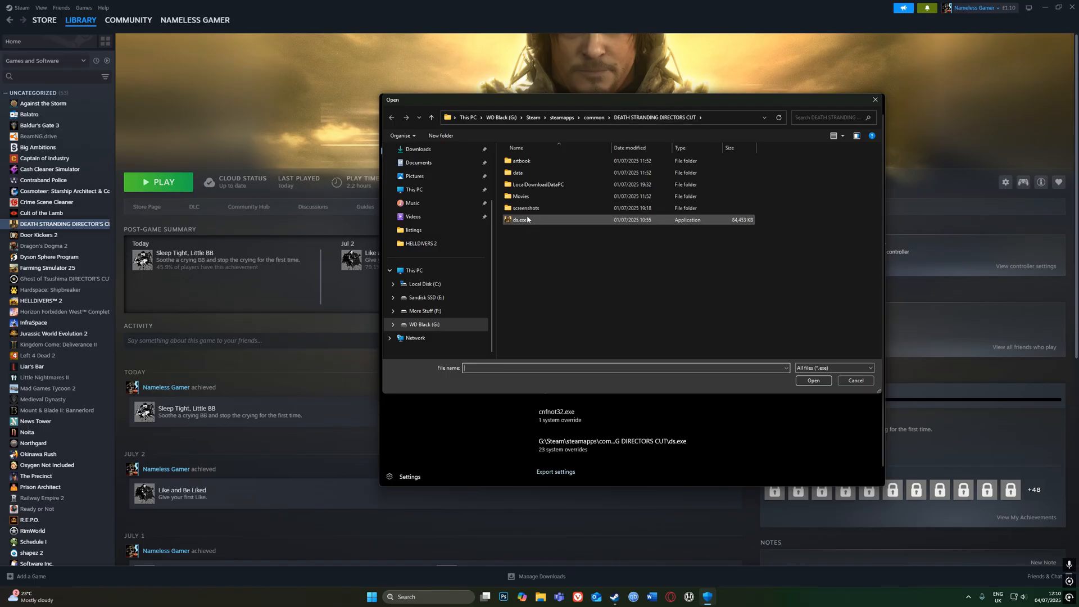
mouse_move(530, 221)
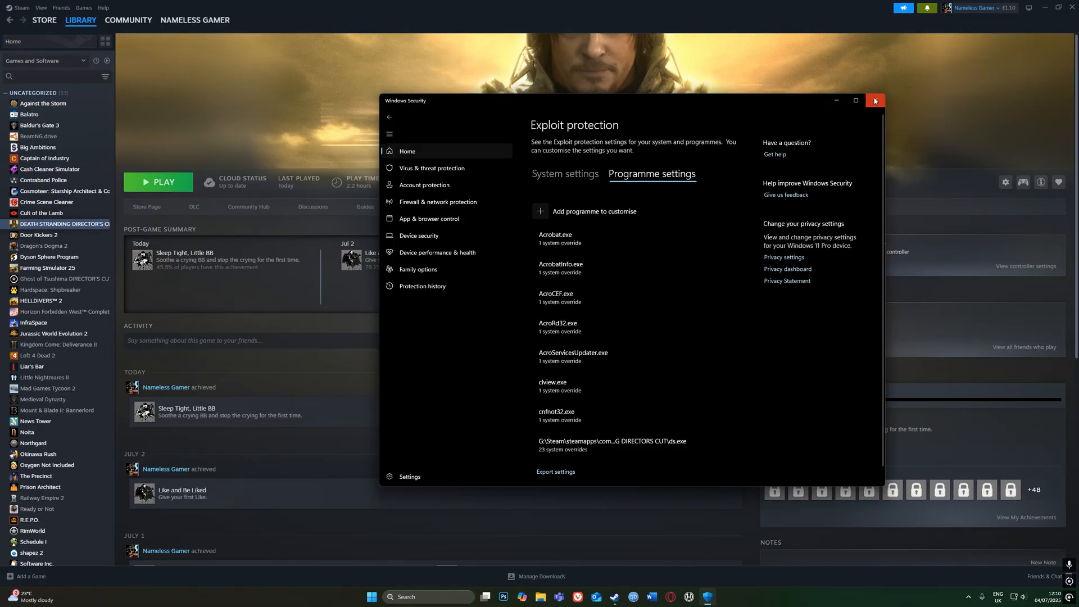
Step: Exit Exploit protection, open the game folder from Installed Files, then close that folder
click(875, 100)
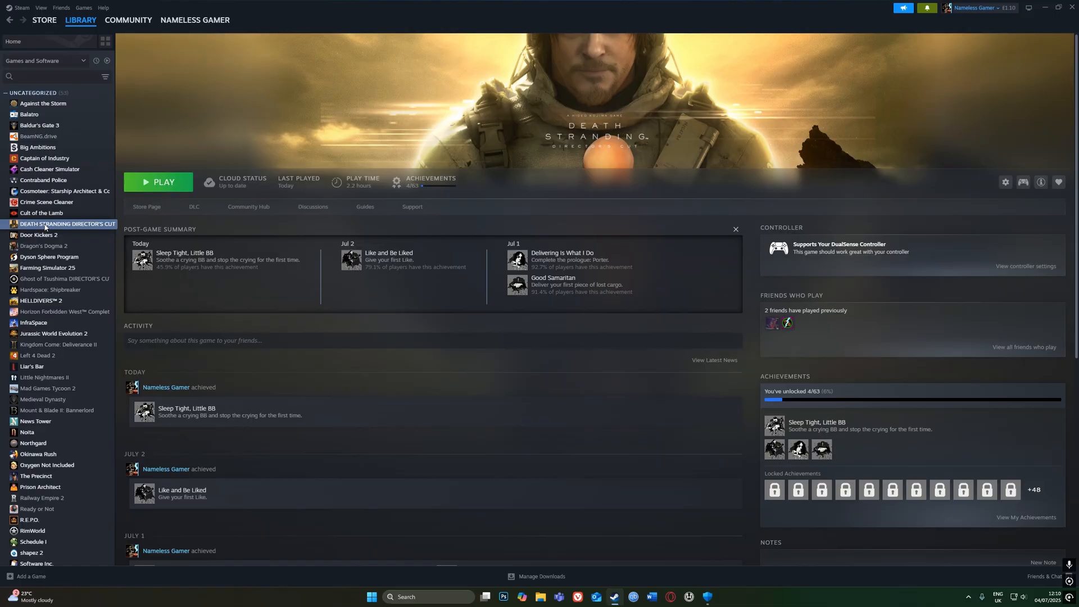
click(1006, 182)
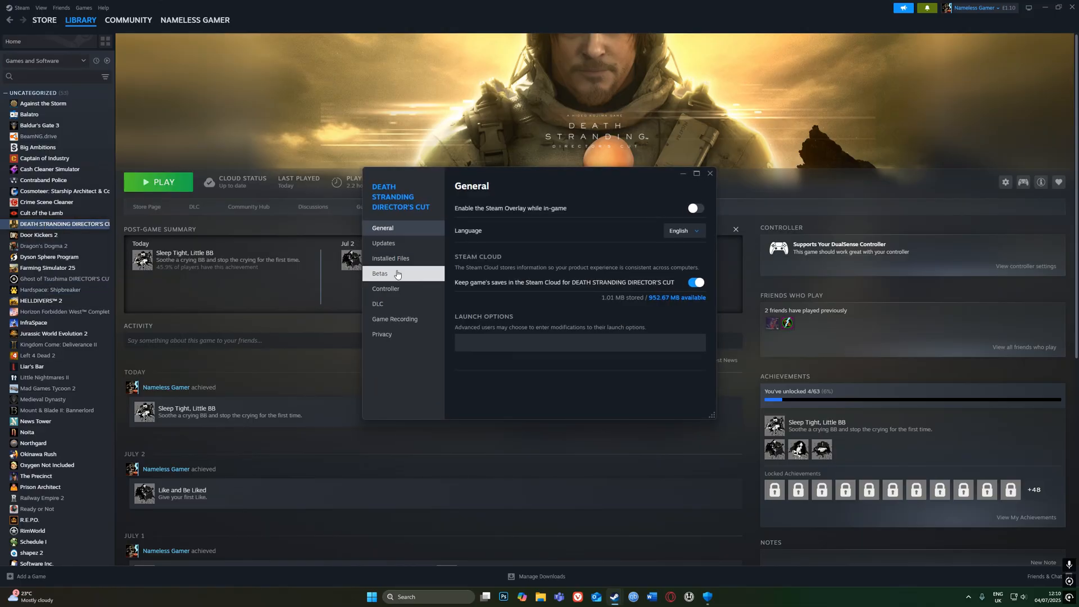
click(390, 258)
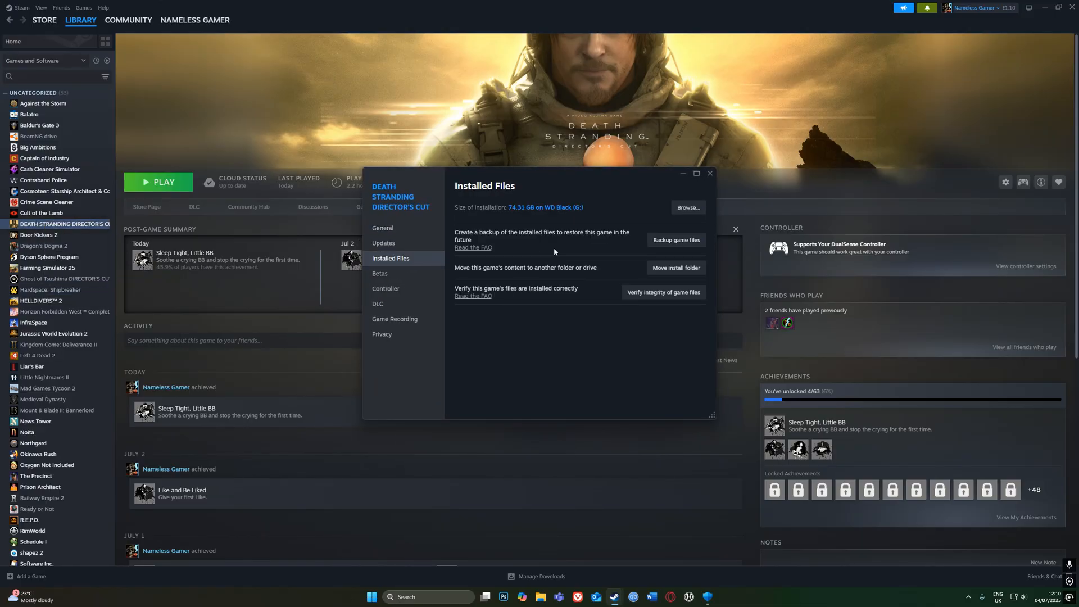
mouse_move(686, 214)
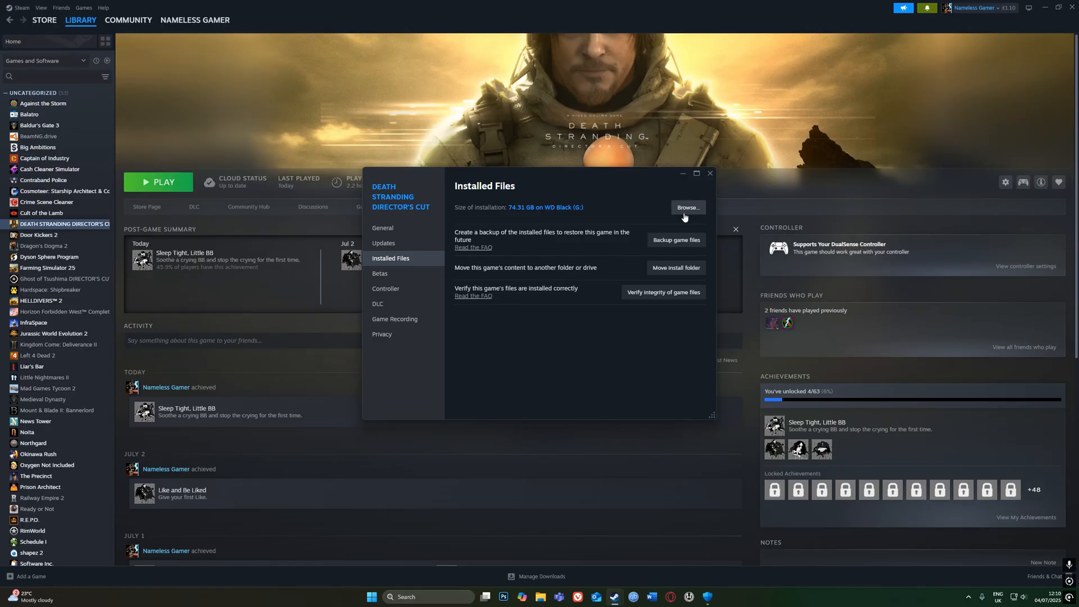
click(688, 207)
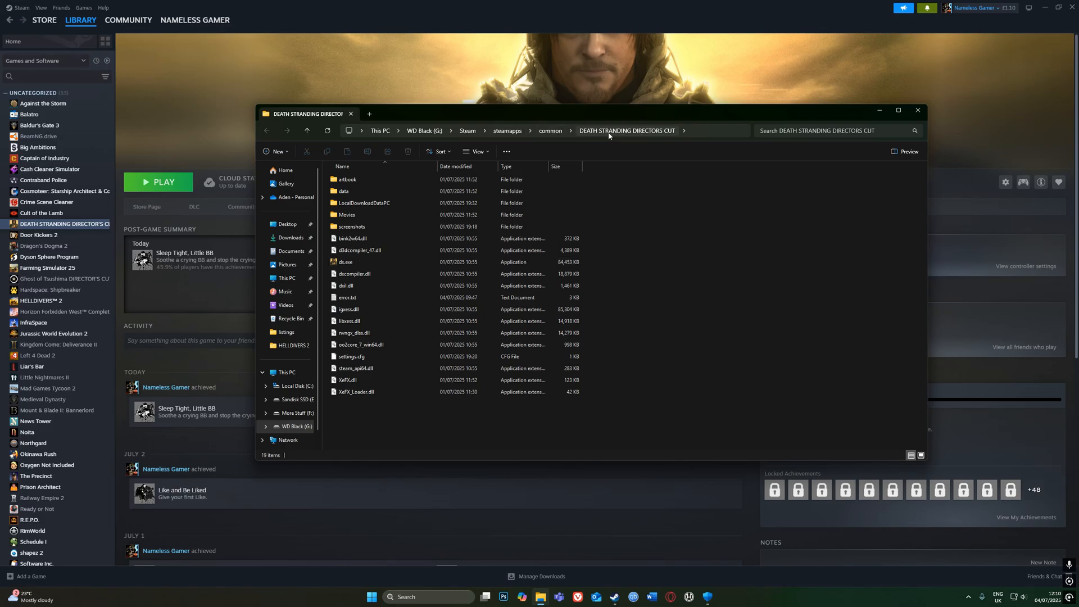
mouse_move(367, 262)
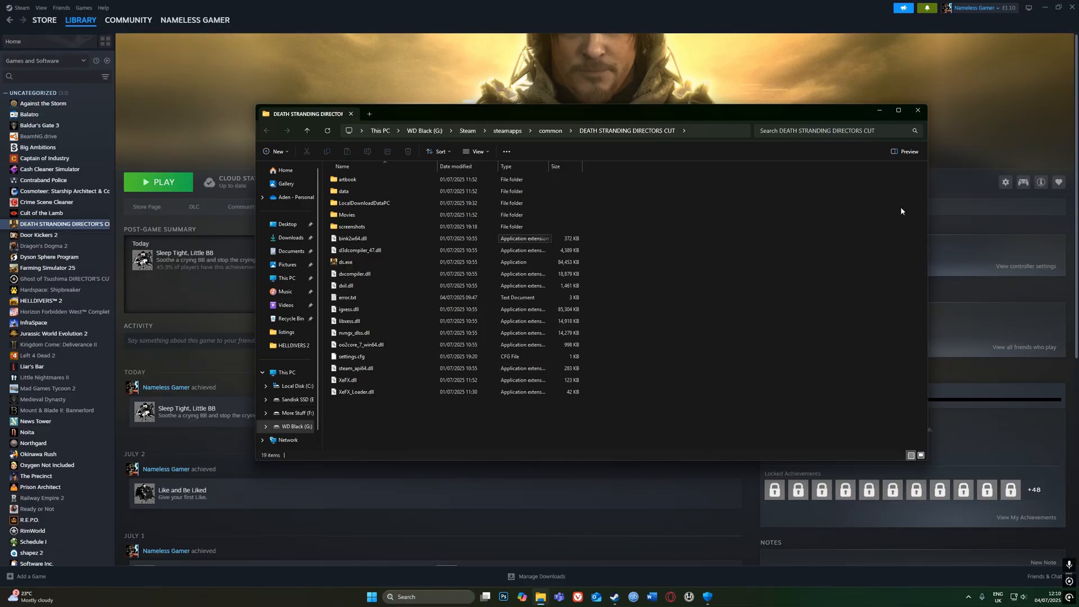
mouse_move(917, 110)
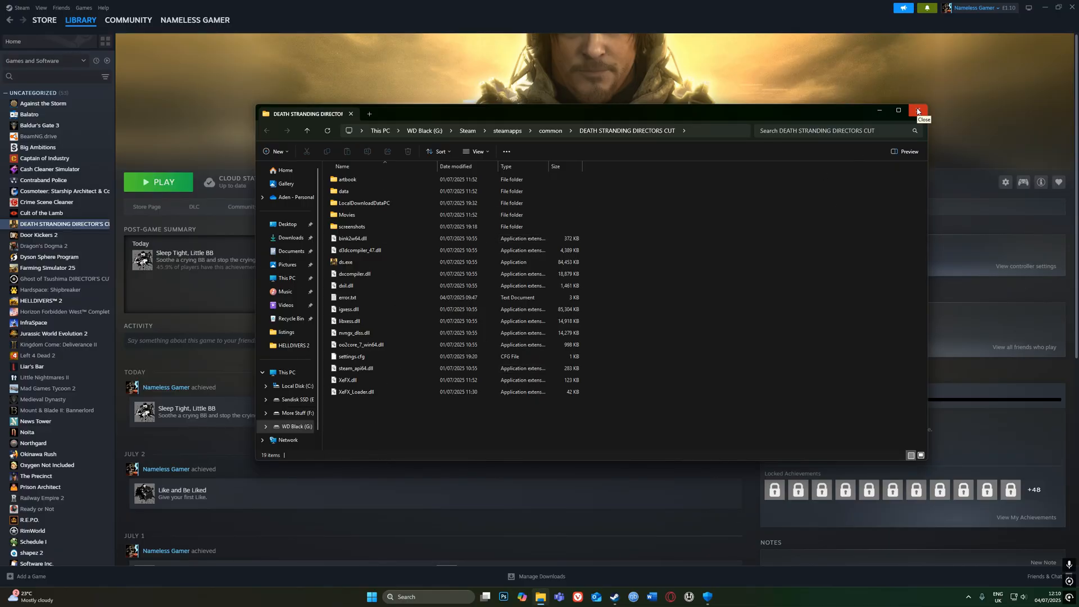
click(918, 110)
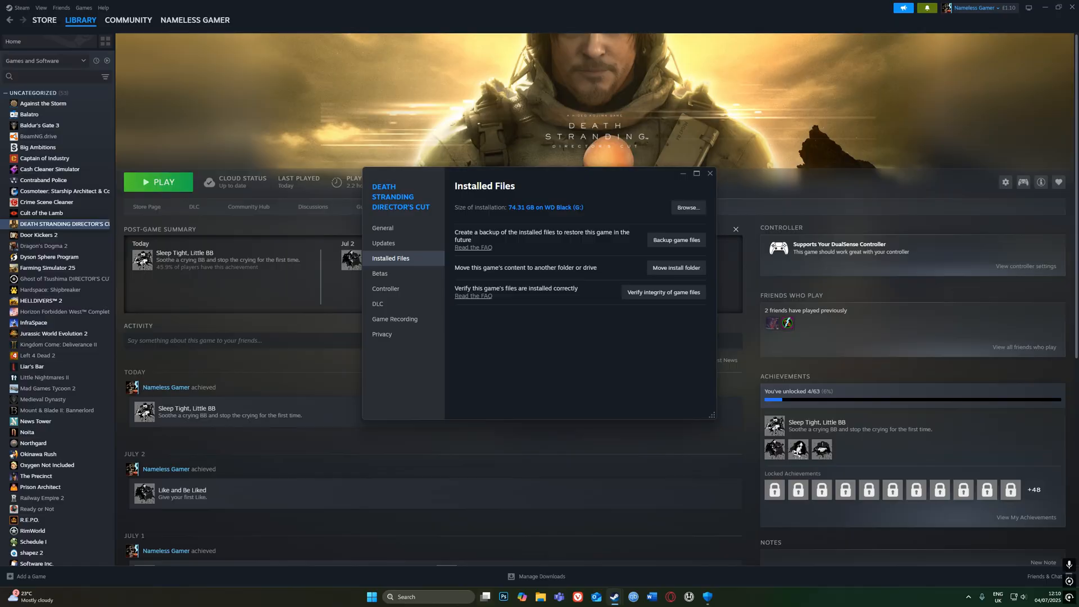
Step: Look through ds.exe's exploit-protection overrides in Programme settings and cancel without changes
click(371, 597)
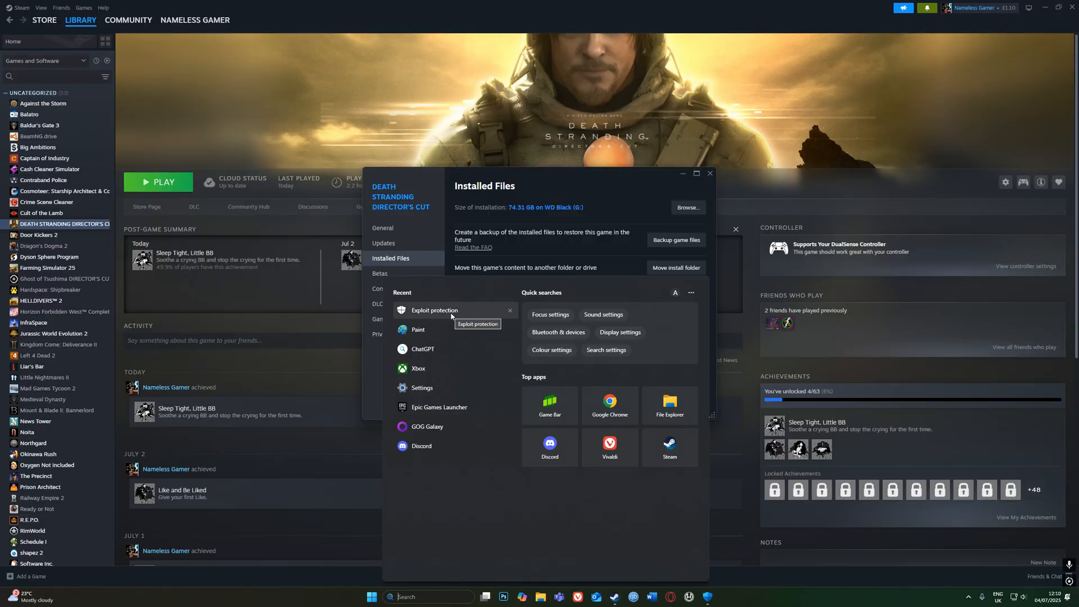
click(434, 310)
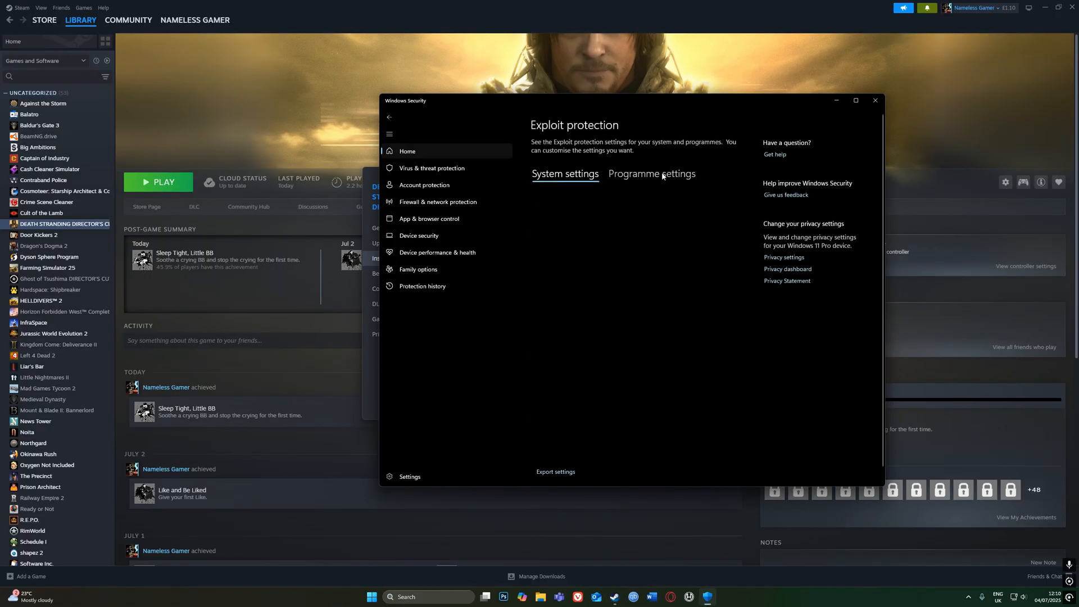
click(652, 173)
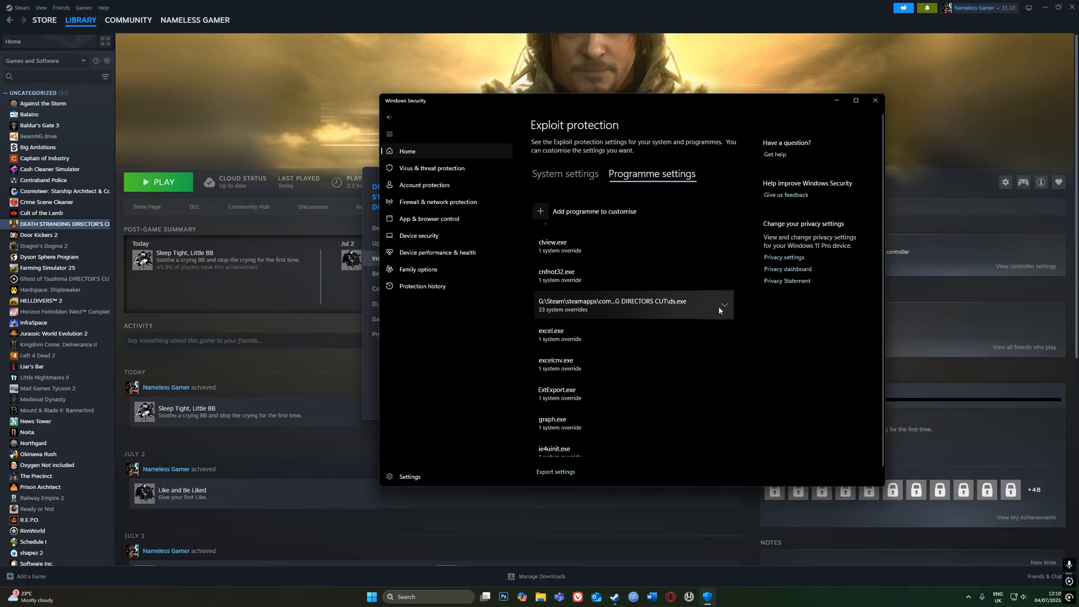
click(724, 305)
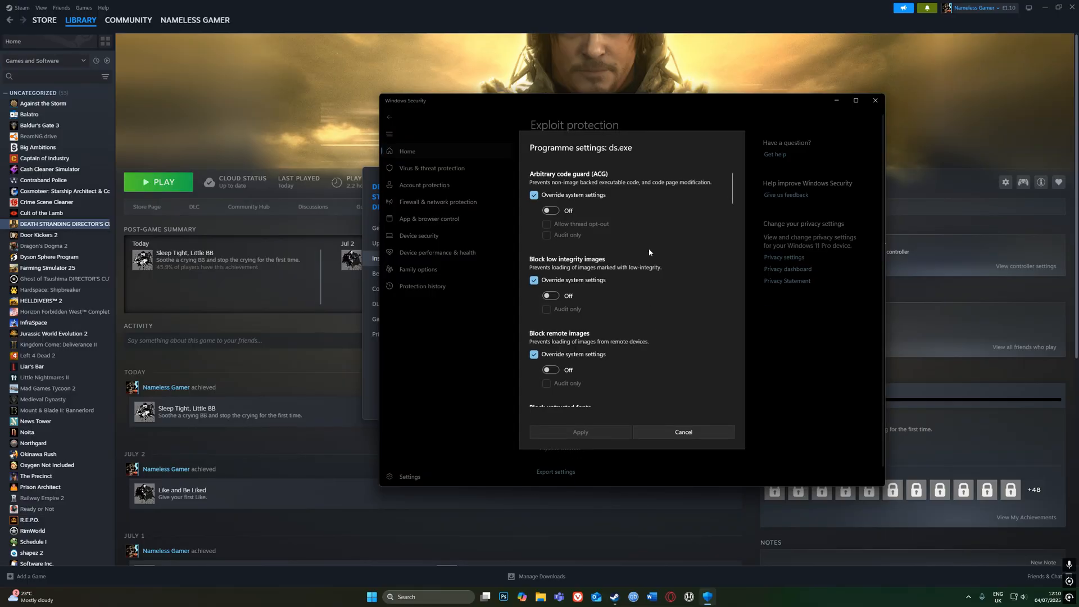
scroll(down, 3)
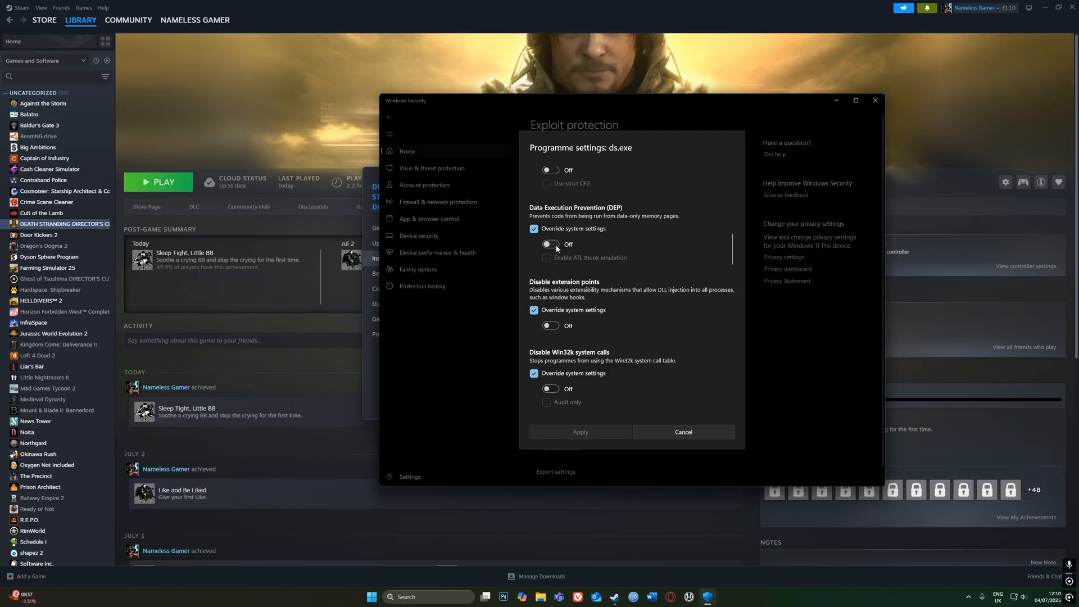
scroll(down, 3)
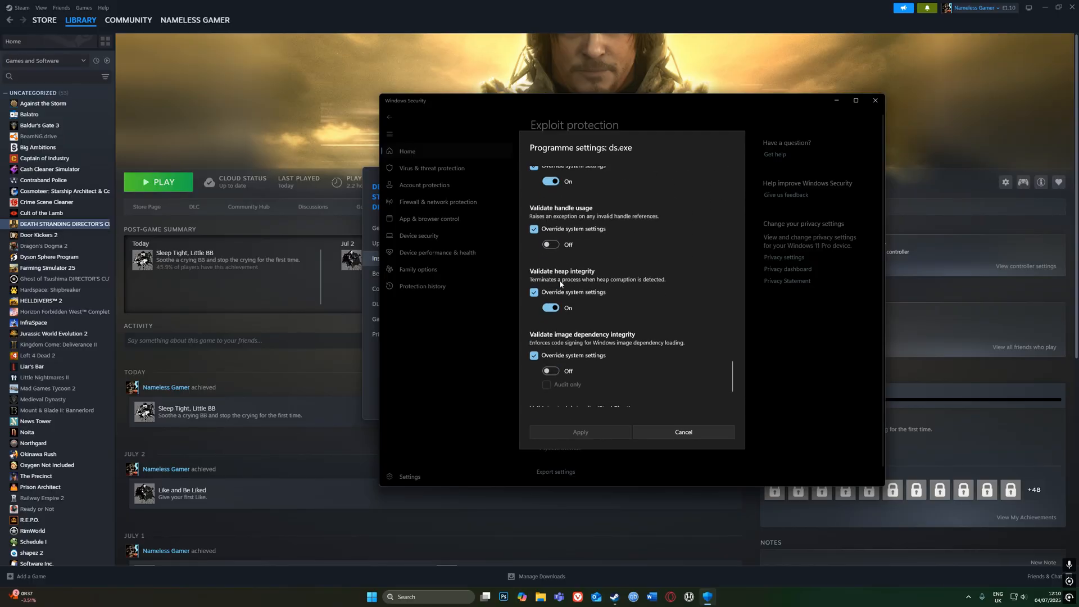
scroll(down, 3)
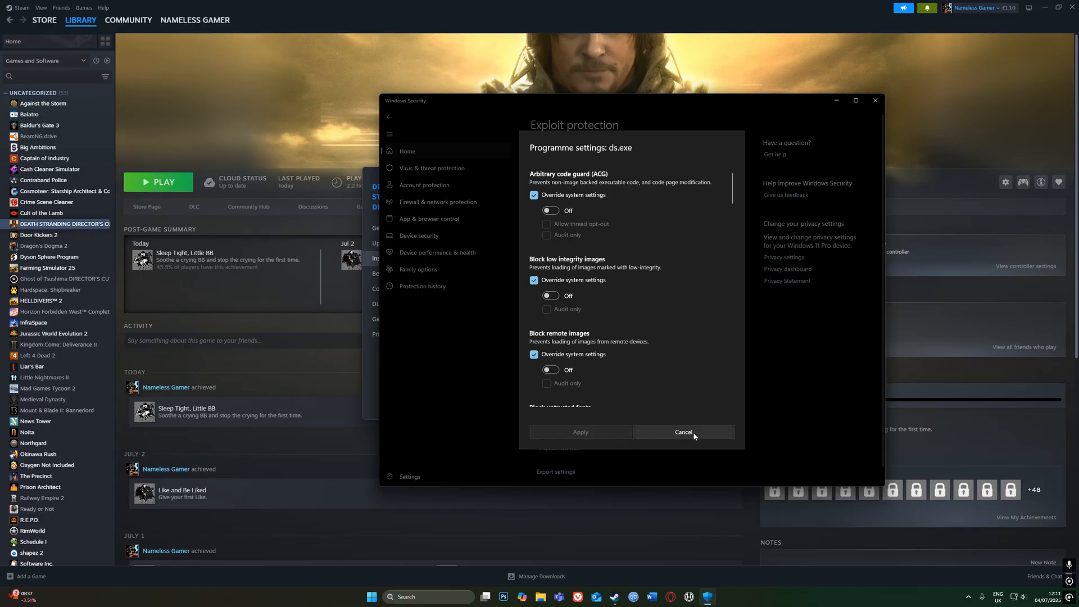
click(684, 432)
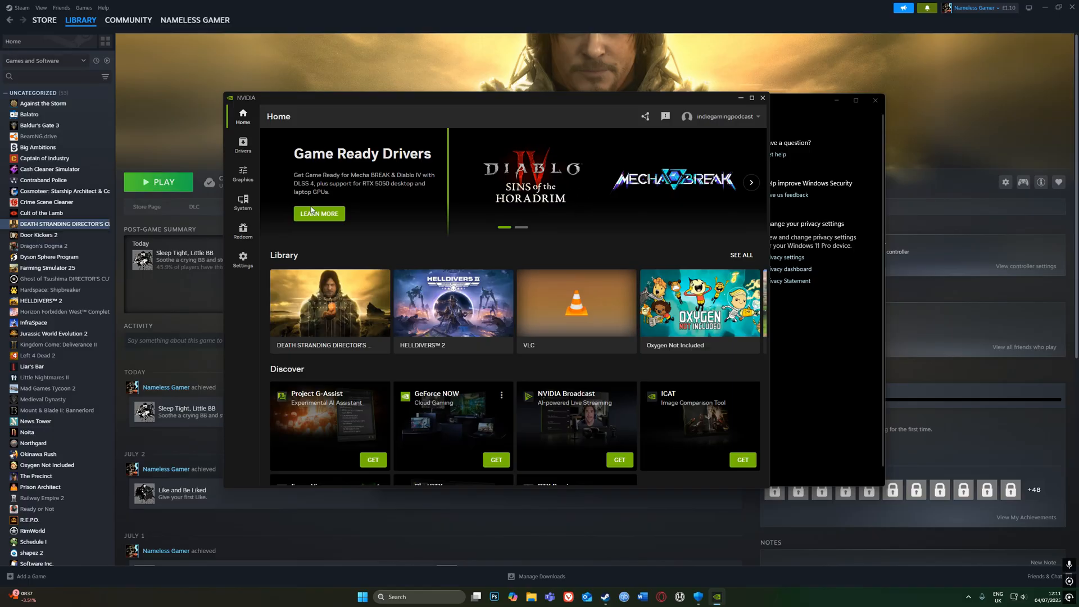
Step: Reinstall the GeForce Game Ready Driver from the NVIDIA App Drivers page
click(243, 143)
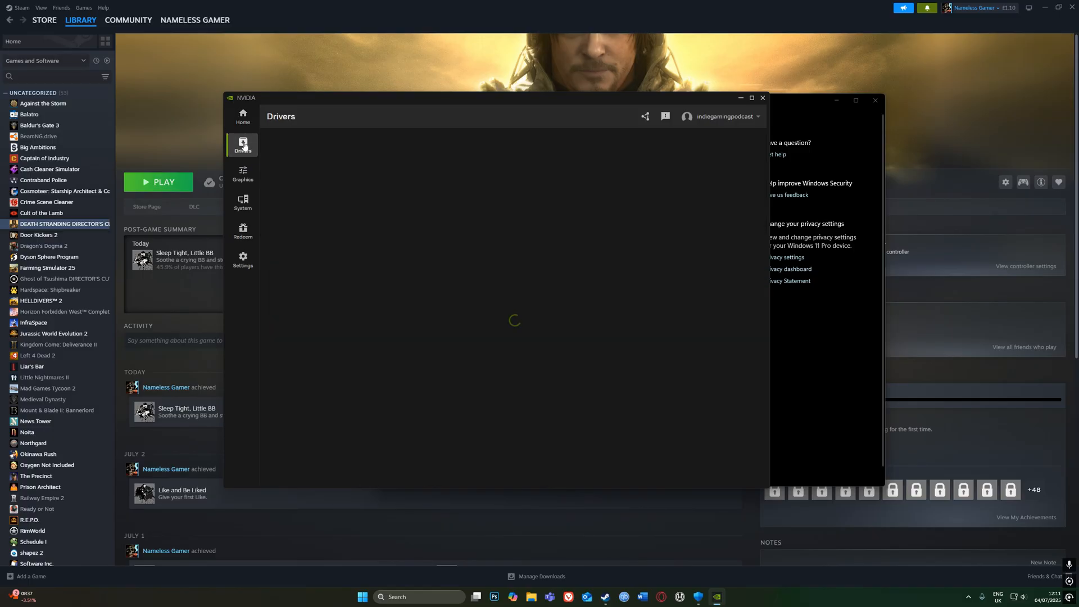
click(242, 145)
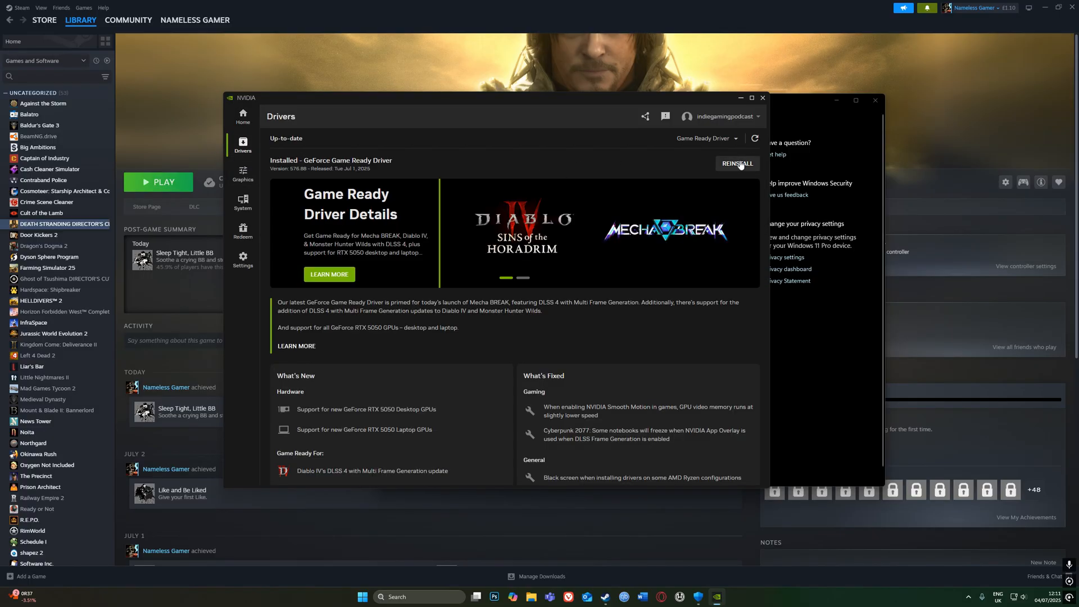
mouse_move(353, 164)
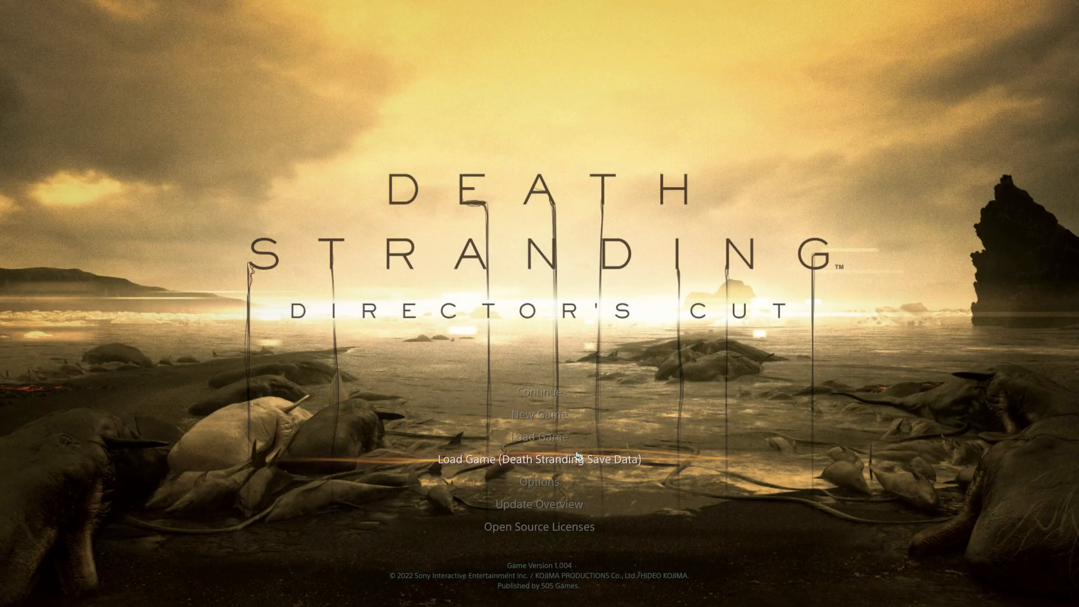
click(539, 481)
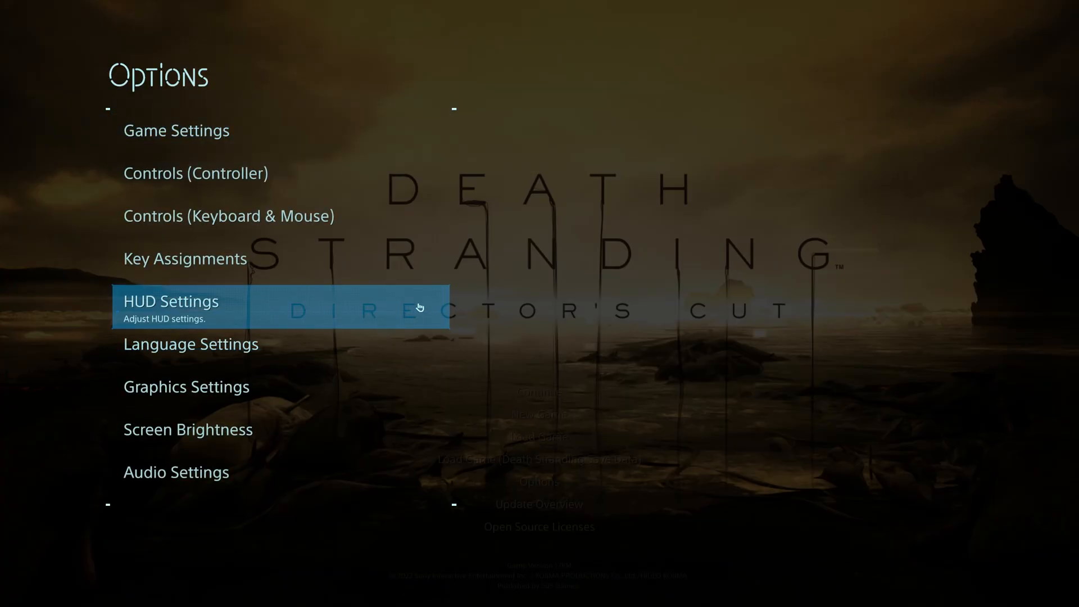
click(186, 386)
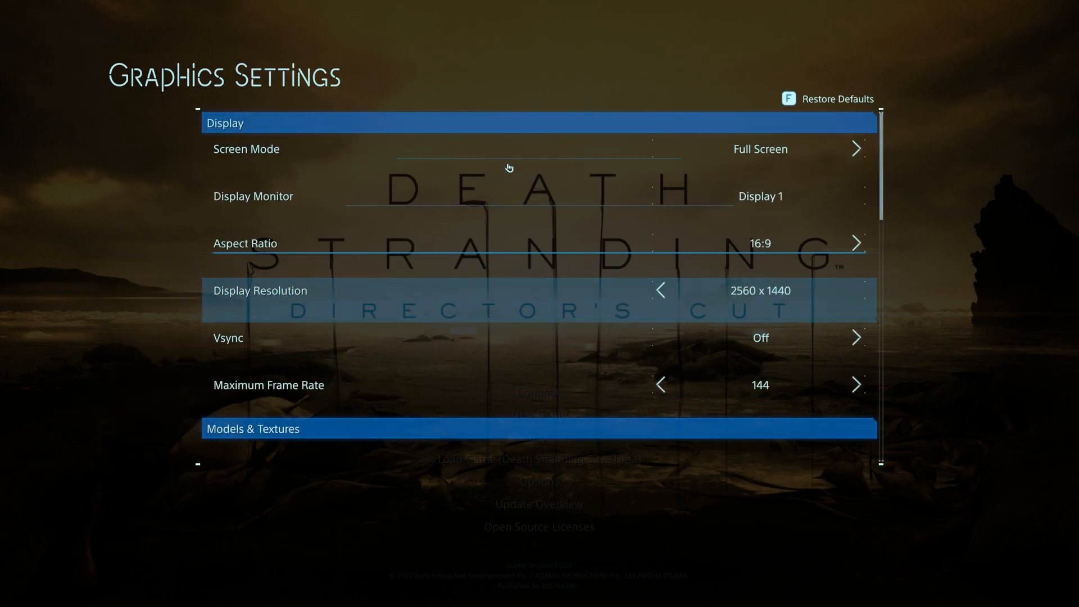
scroll(down, 3)
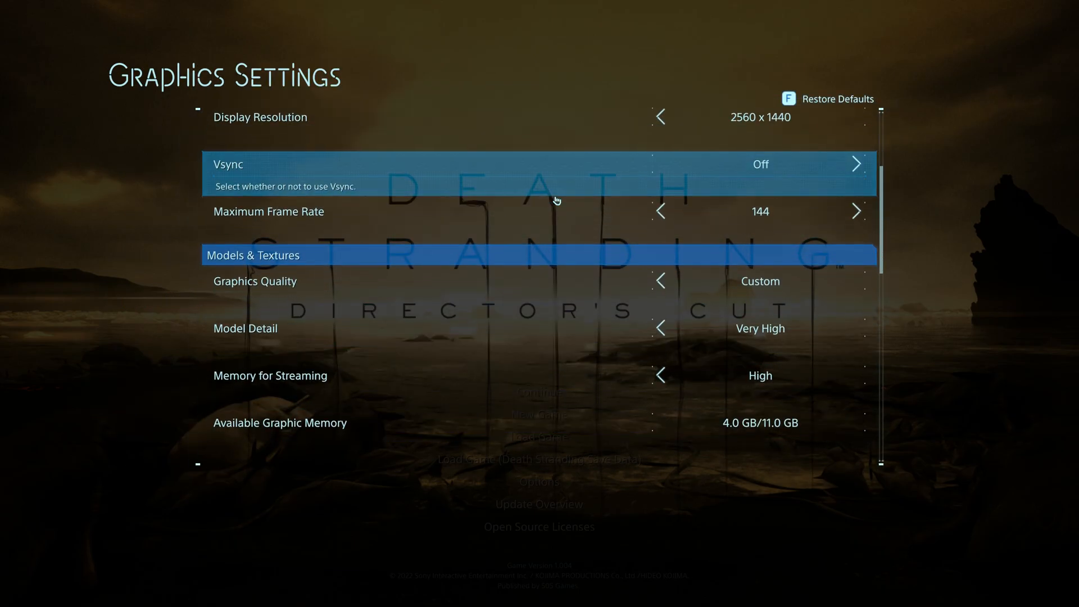
scroll(down, 3)
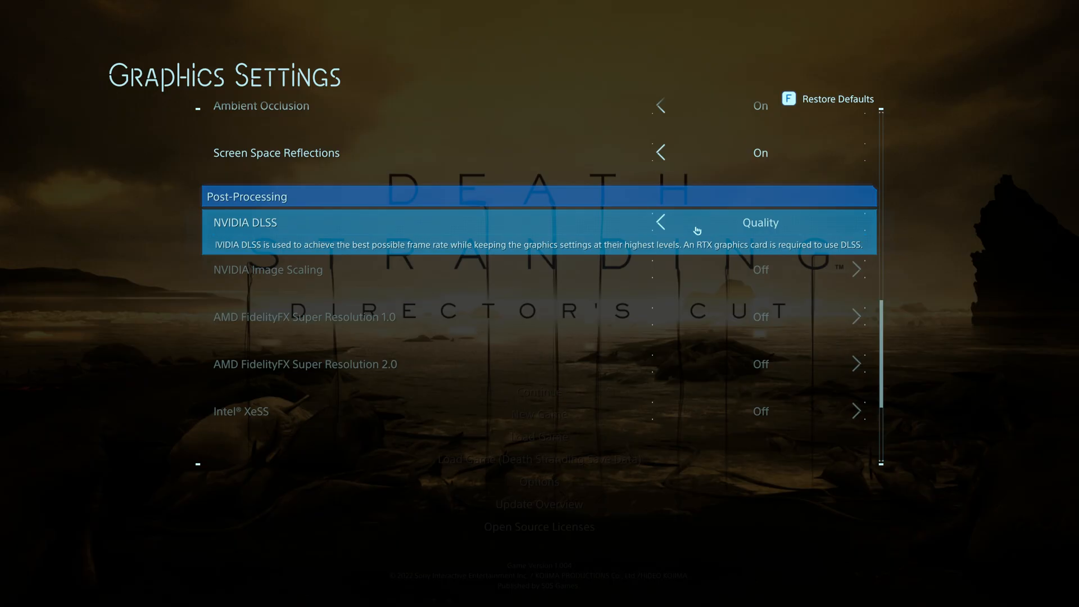
mouse_move(779, 227)
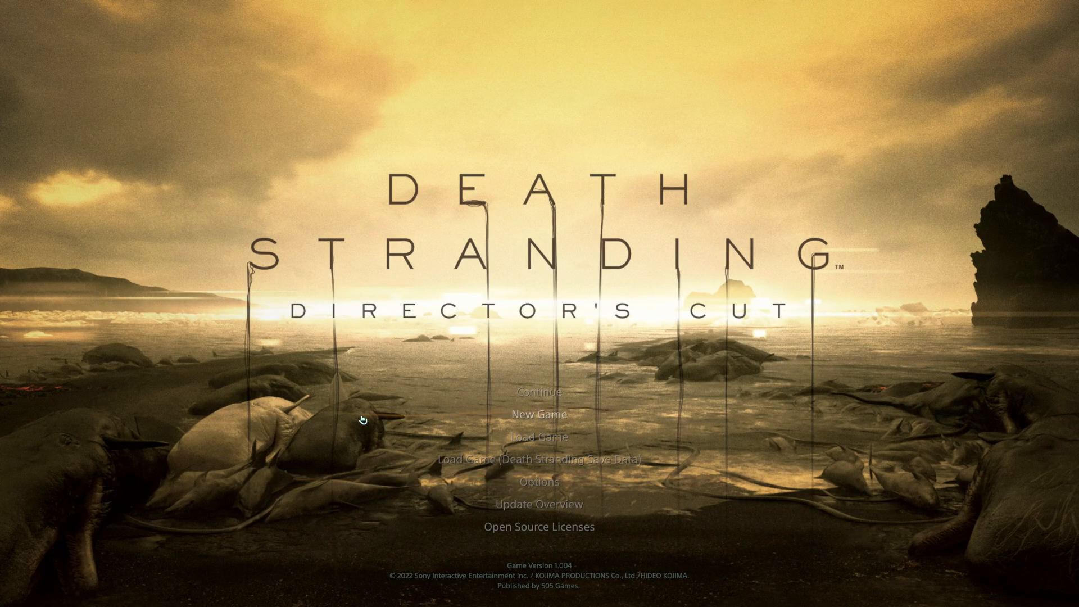
mouse_move(540, 513)
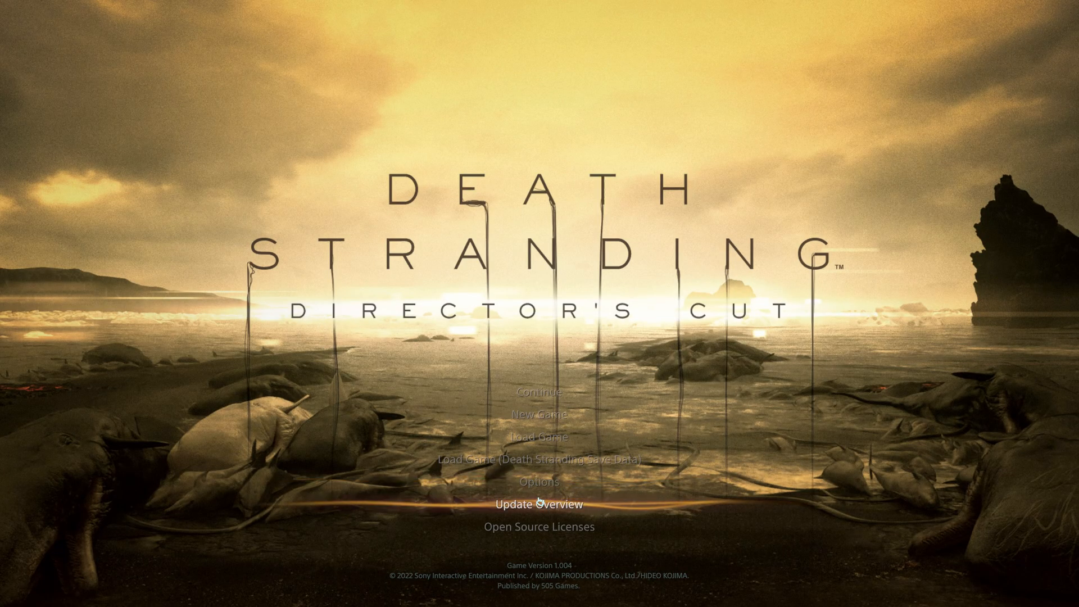
mouse_move(652, 531)
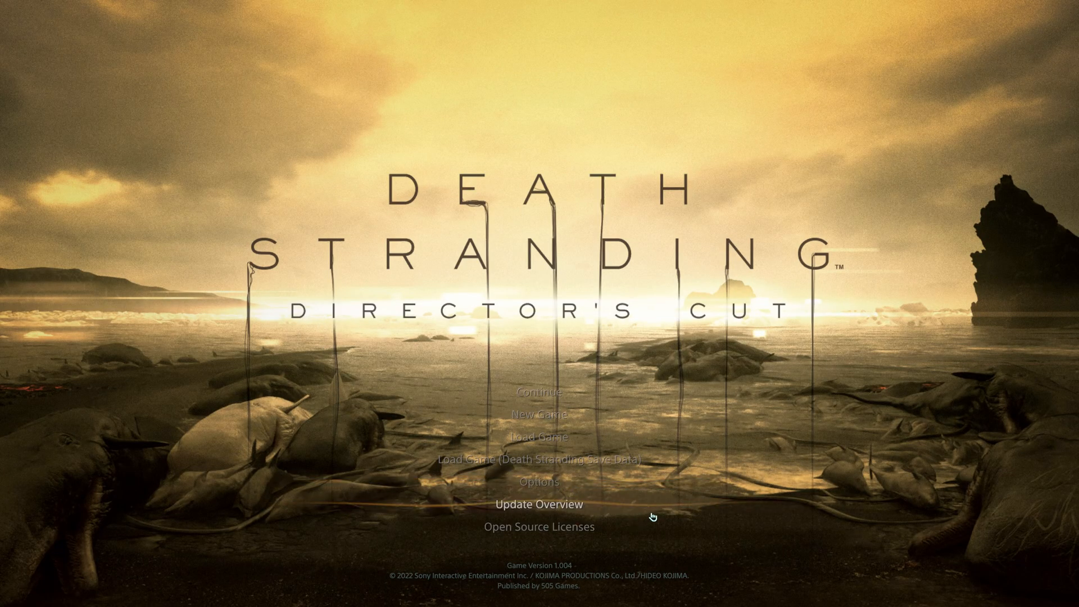